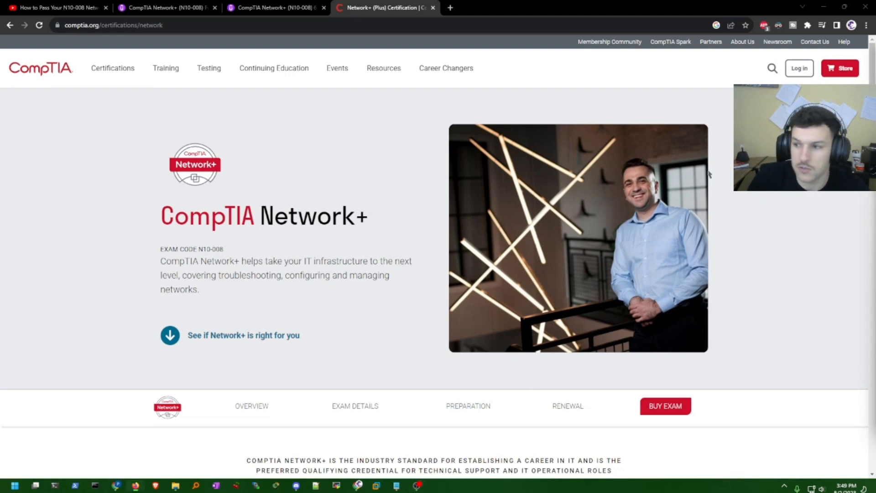
{"action": "mouse_move", "coordinate": [535, 277]}
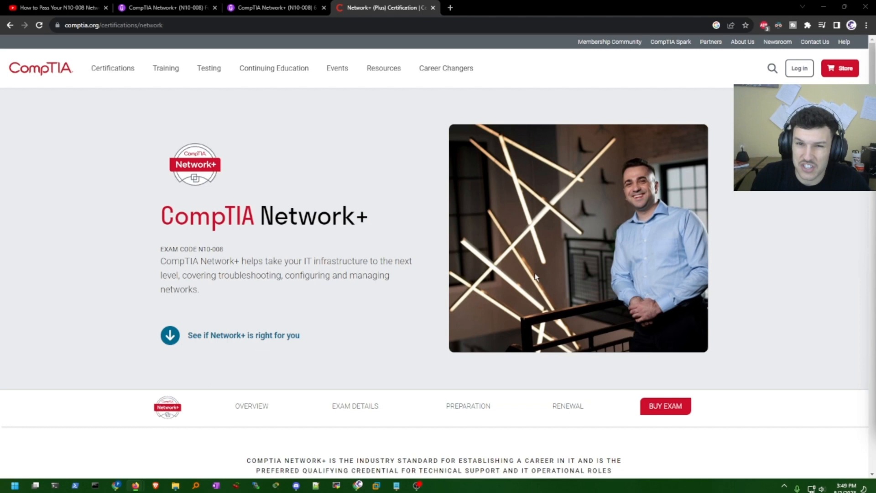
{"action": "mouse_move", "coordinate": [532, 275]}
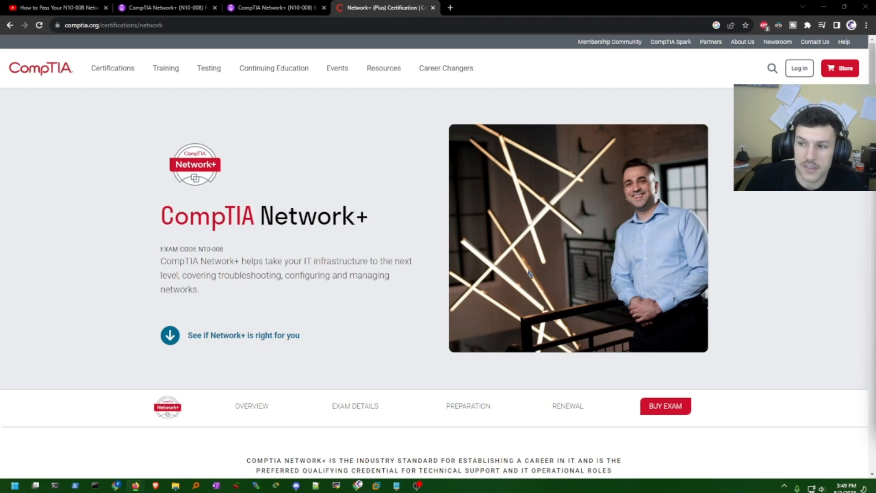
{"action": "mouse_move", "coordinate": [528, 268]}
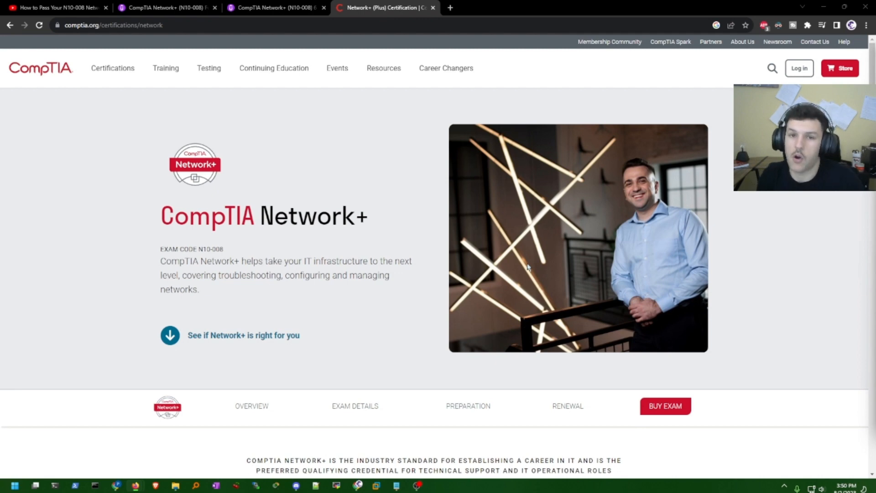
{"action": "mouse_move", "coordinate": [714, 251]}
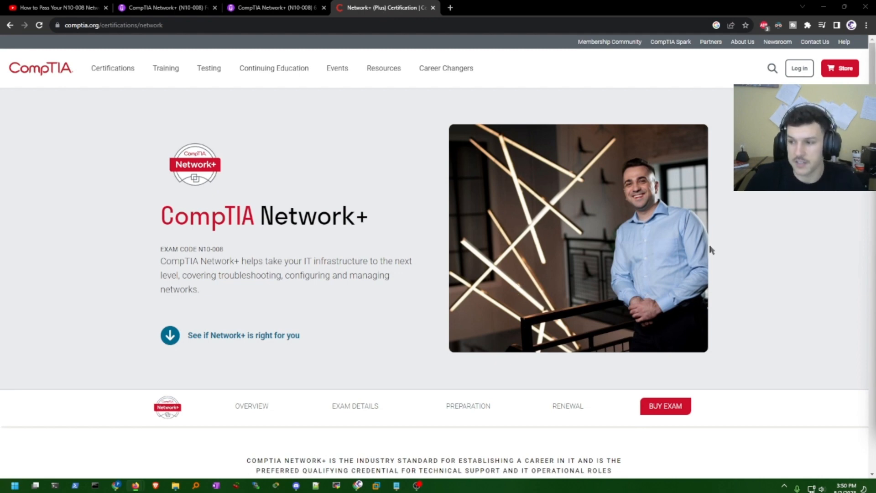
Scroll to the Network+ Exam Details showing code N10-008, launch date and description
{"action": "scroll", "scroll_direction": "down", "scroll_amount": 3}
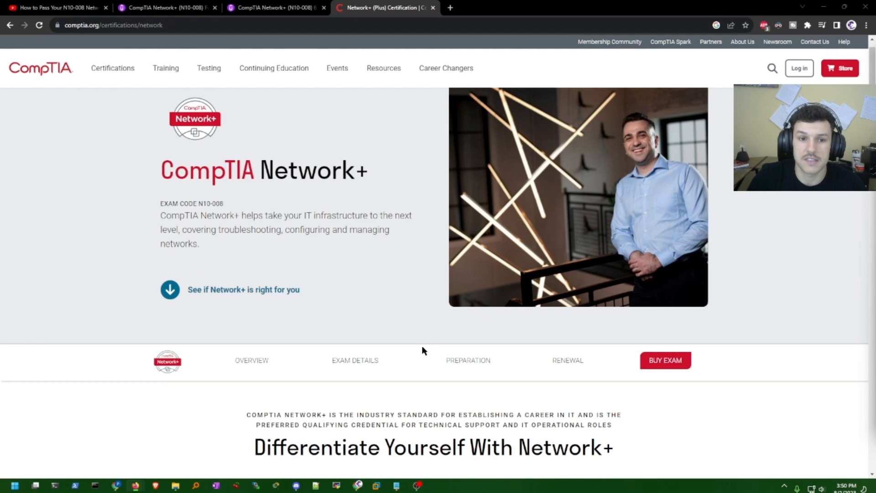
{"action": "scroll", "scroll_direction": "down", "scroll_amount": 3}
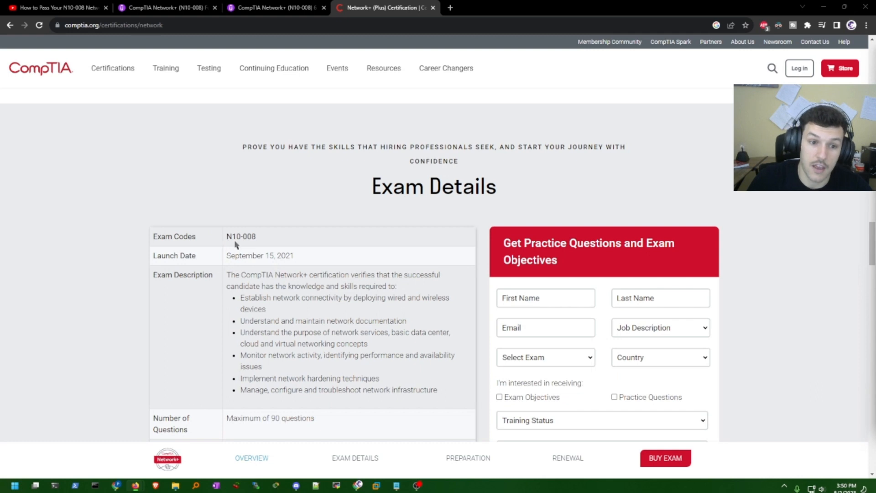
{"action": "mouse_move", "coordinate": [287, 249]}
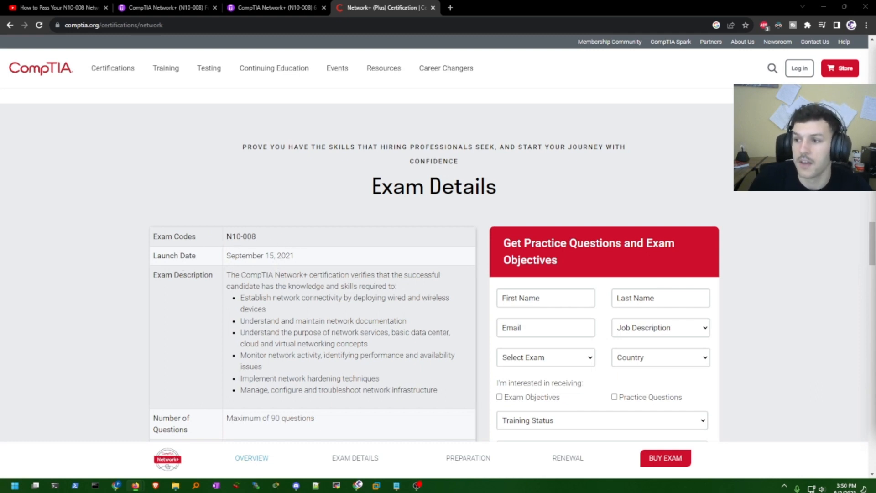
Scroll through question count, length, passing score 720, experience, languages and Pearson VUE testing
{"action": "scroll", "scroll_direction": "down", "scroll_amount": 3}
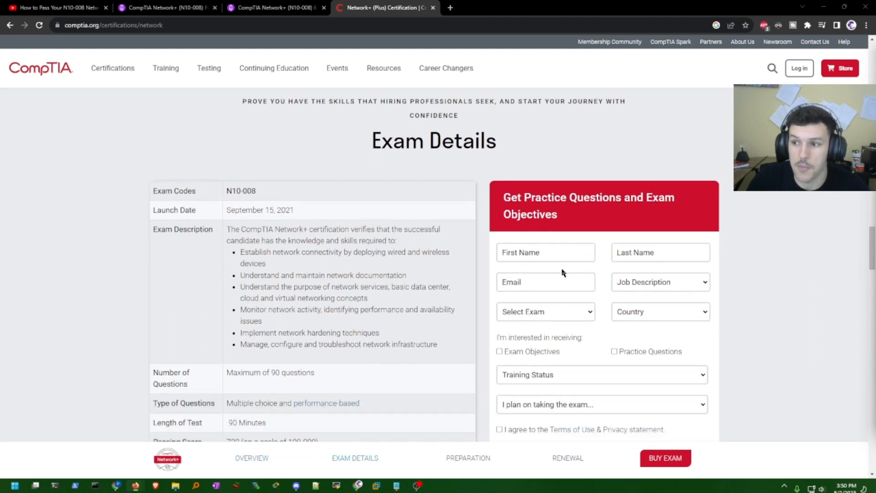
{"action": "scroll", "scroll_direction": "down", "scroll_amount": 3}
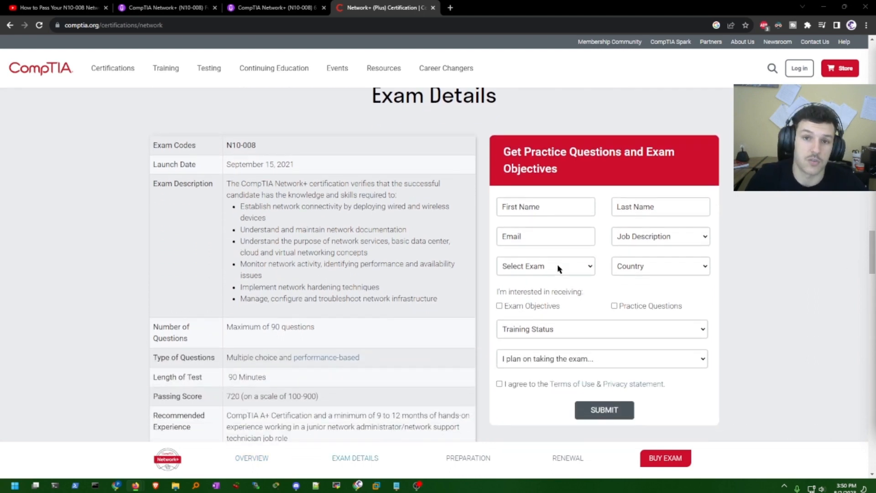
{"action": "scroll", "scroll_direction": "down", "scroll_amount": 3}
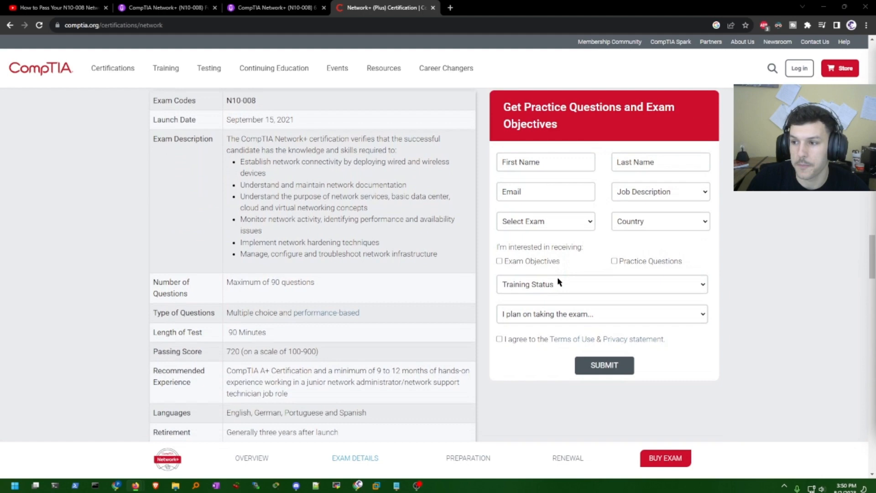
{"action": "scroll", "scroll_direction": "down", "scroll_amount": 3}
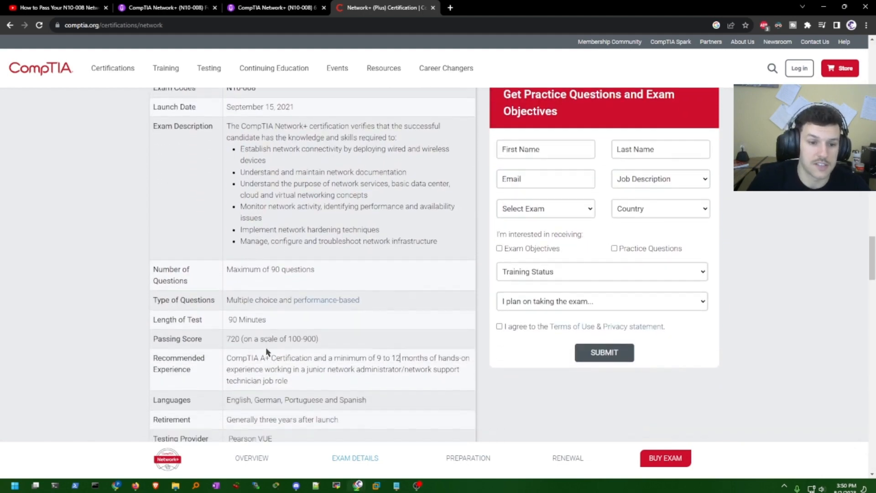
{"action": "scroll", "scroll_direction": "down", "scroll_amount": 3}
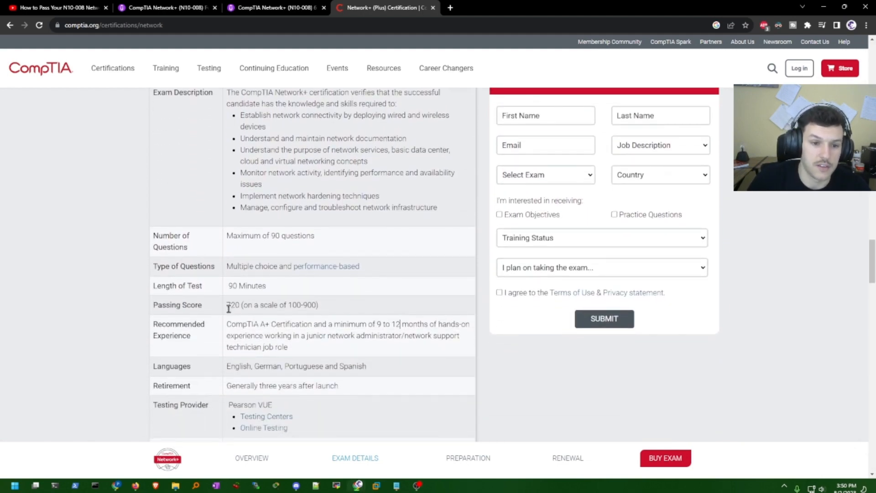
{"action": "mouse_move", "coordinate": [354, 320]}
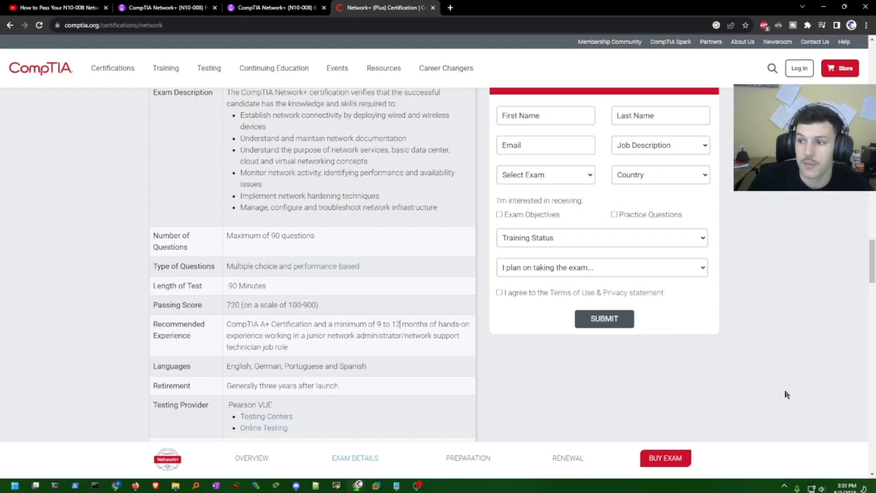
{"action": "mouse_move", "coordinate": [361, 352]}
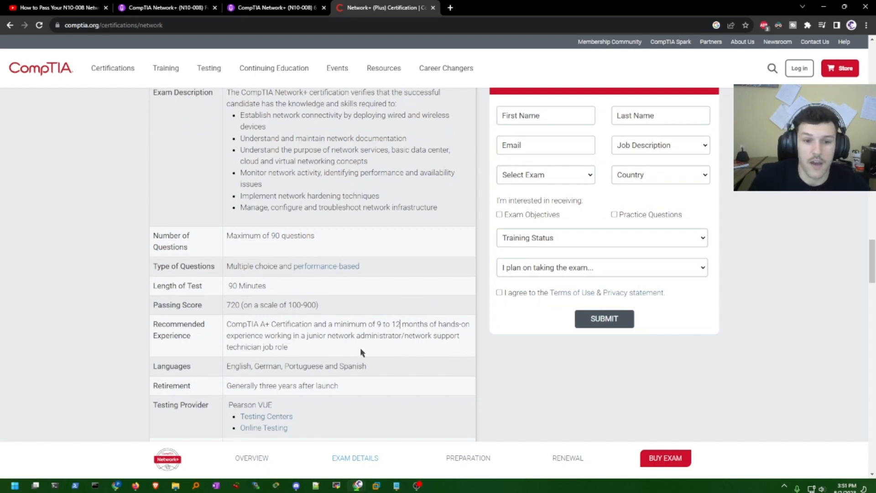
{"action": "mouse_move", "coordinate": [455, 337]}
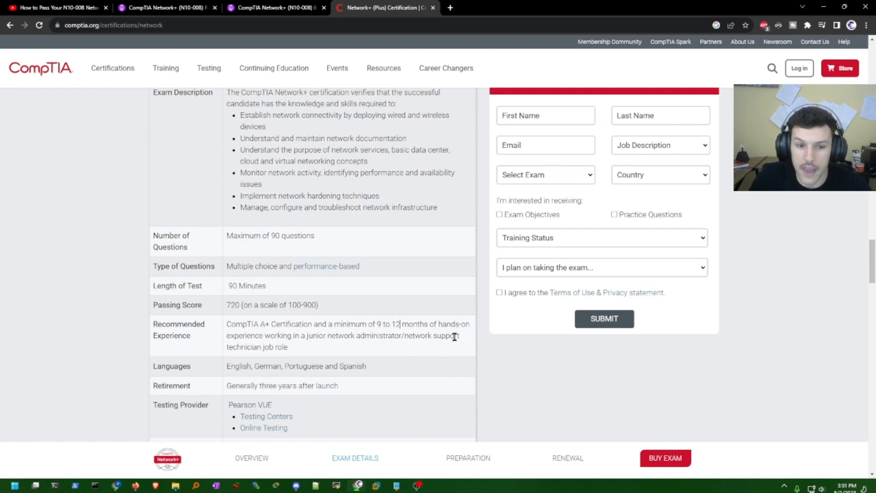
{"action": "mouse_move", "coordinate": [464, 364]}
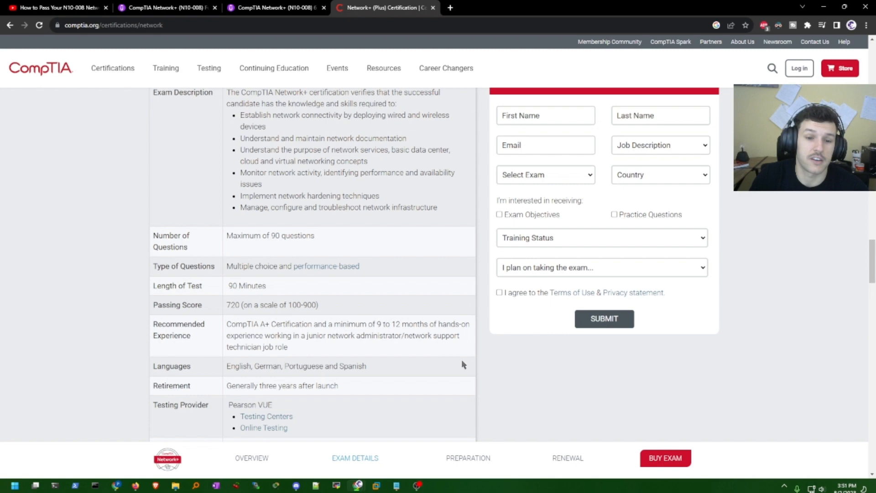
{"action": "mouse_move", "coordinate": [451, 380]}
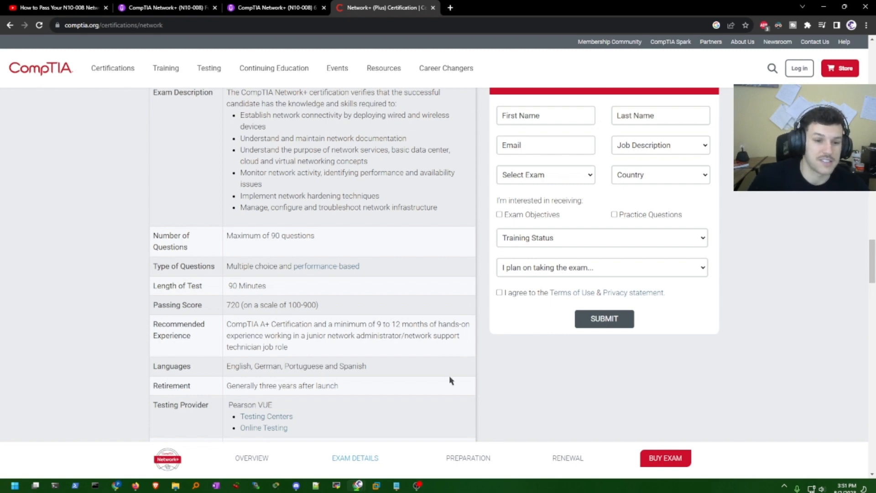
{"action": "mouse_move", "coordinate": [400, 364]}
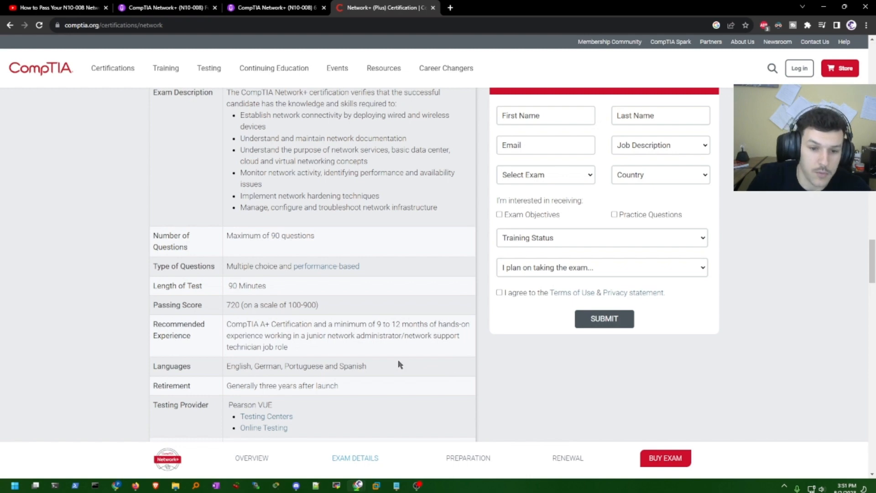
{"action": "mouse_move", "coordinate": [397, 350]}
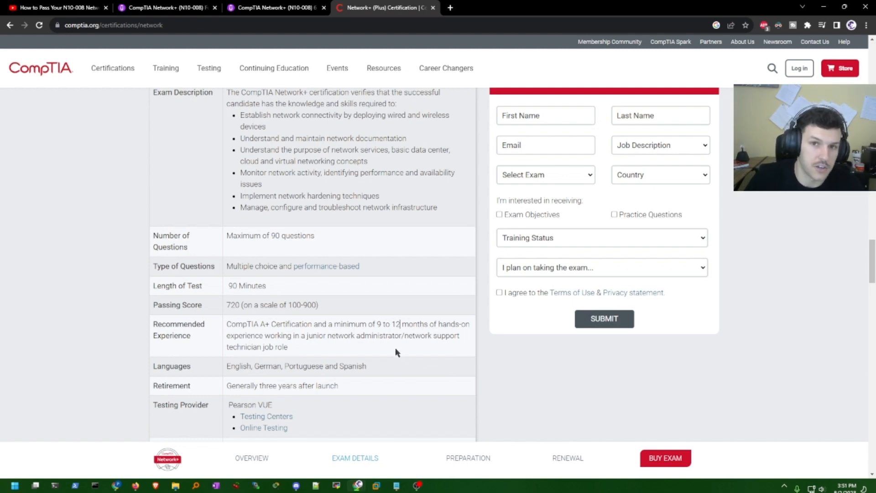
{"action": "mouse_move", "coordinate": [403, 356]}
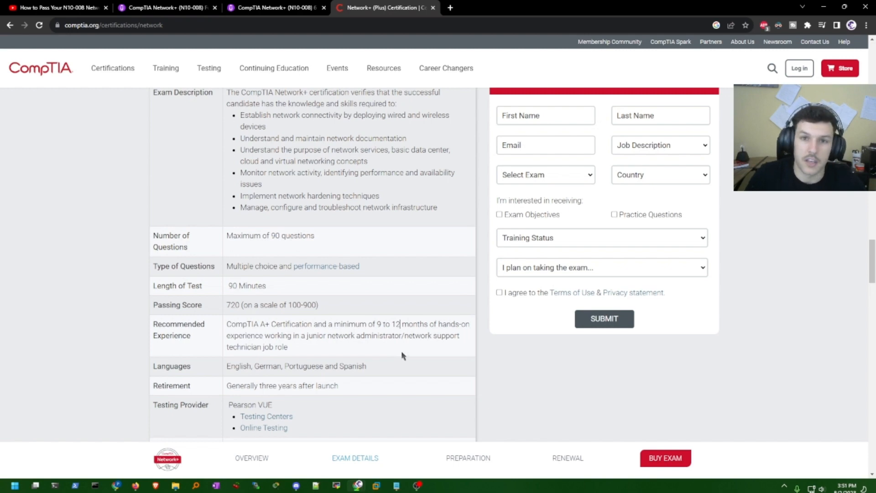
{"action": "mouse_move", "coordinate": [691, 375]}
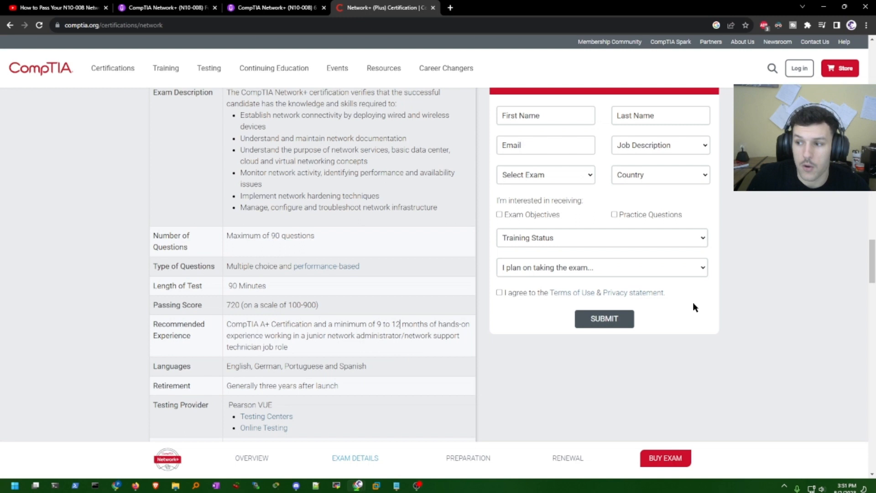
{"action": "mouse_move", "coordinate": [596, 299]}
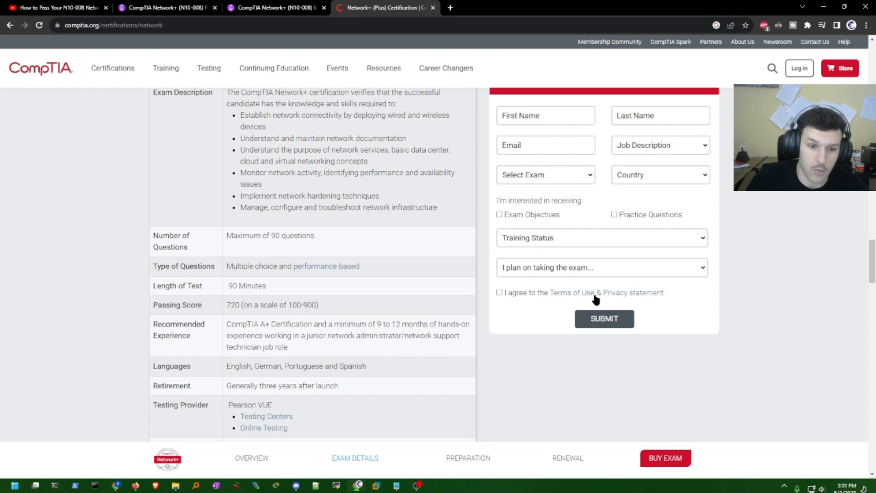
{"action": "mouse_move", "coordinate": [372, 327]}
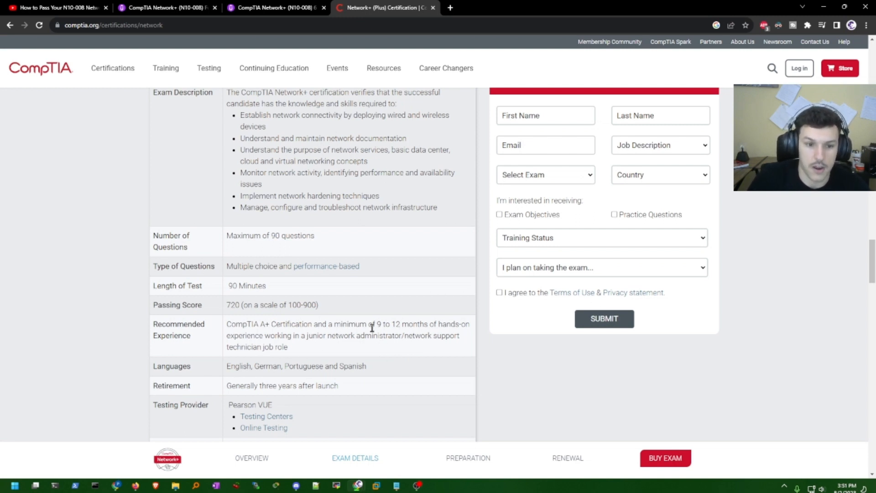
{"action": "mouse_move", "coordinate": [600, 349]}
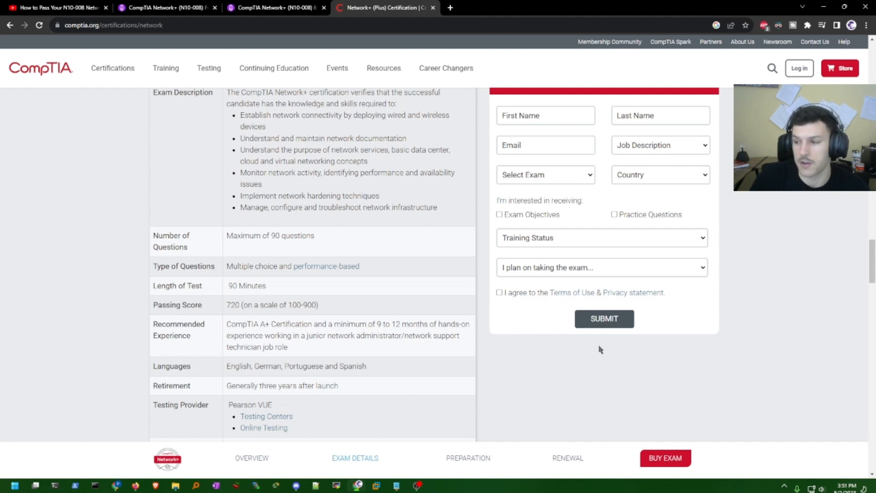
{"action": "mouse_move", "coordinate": [416, 369]}
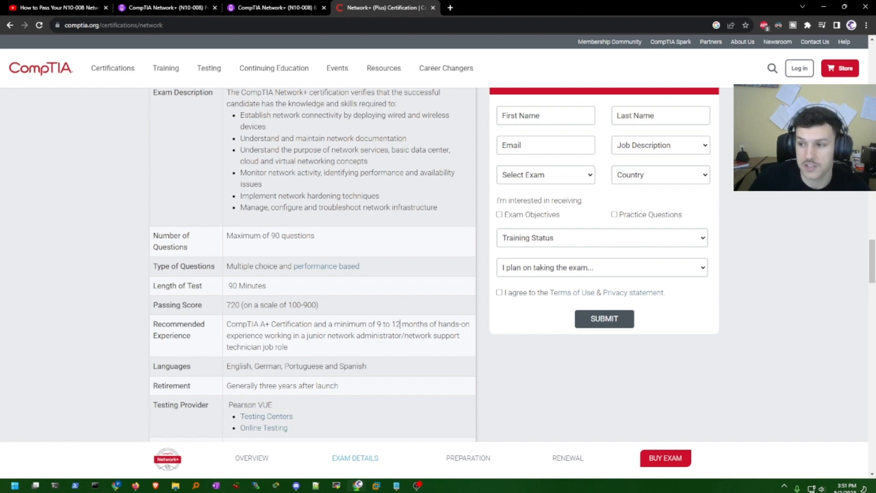
Review the $358 USD Network+ price and purchase options, then switch to Professor Messer's video
{"action": "scroll", "scroll_direction": "down", "scroll_amount": 3}
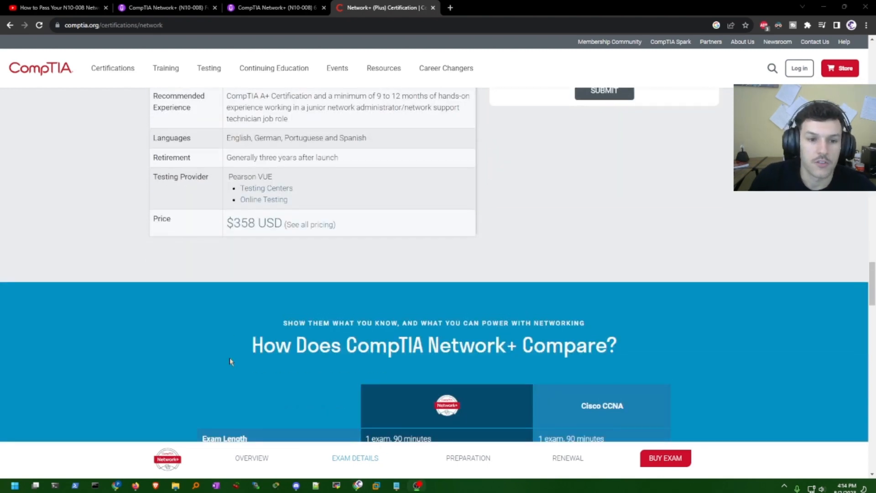
{"action": "scroll", "scroll_direction": "up", "scroll_amount": 3}
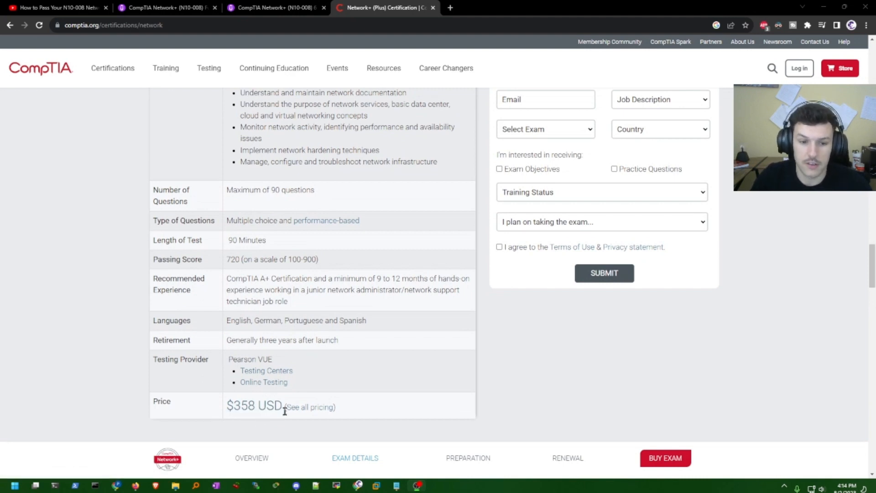
{"action": "mouse_move", "coordinate": [158, 419]}
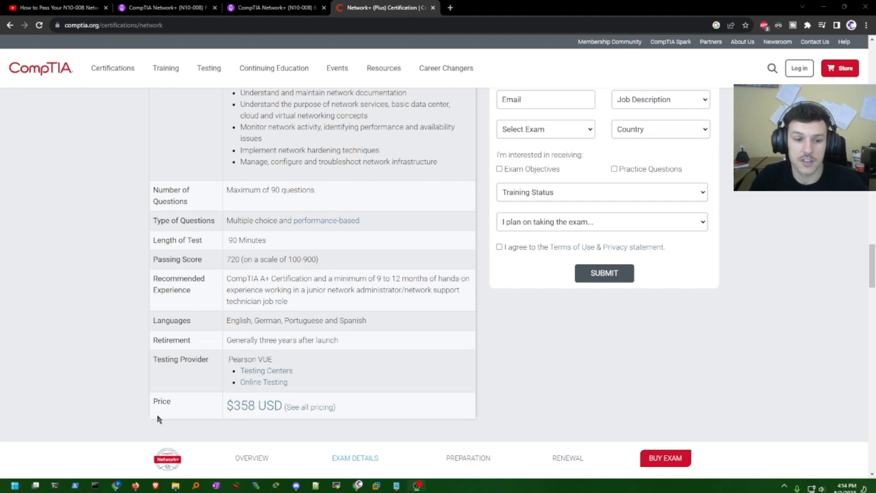
{"action": "mouse_move", "coordinate": [72, 443]}
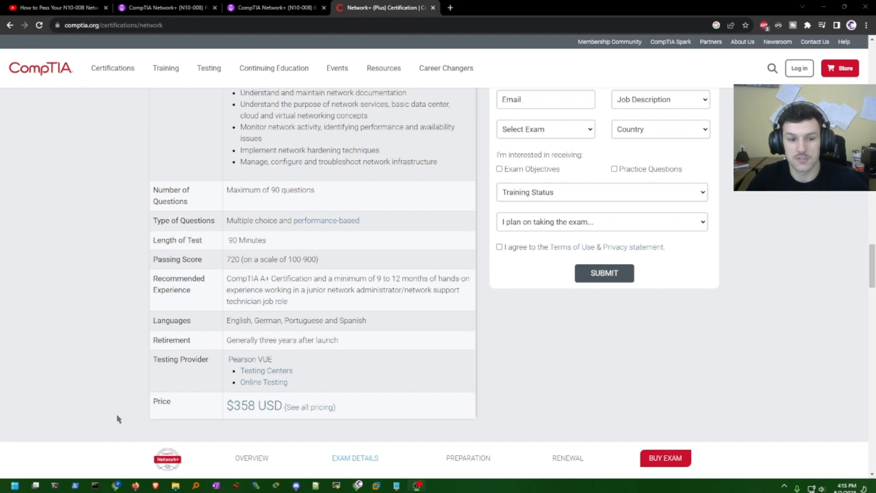
{"action": "mouse_move", "coordinate": [140, 421]}
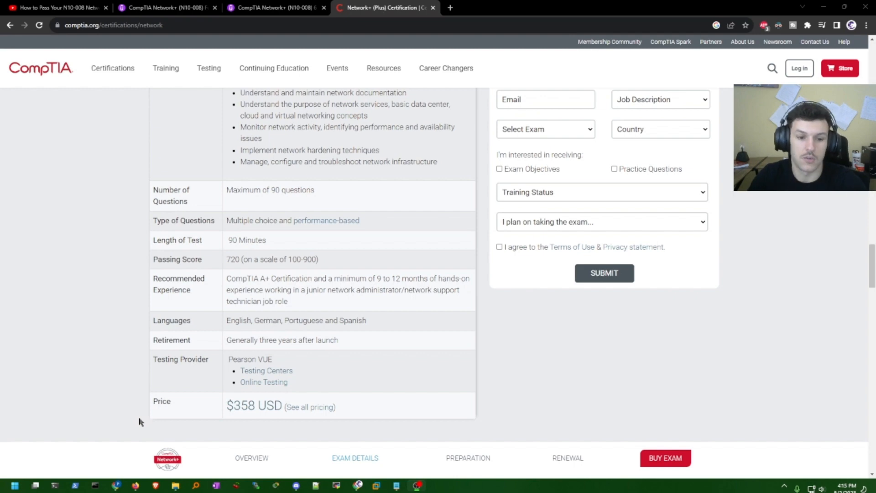
{"action": "scroll", "scroll_direction": "down", "scroll_amount": 3}
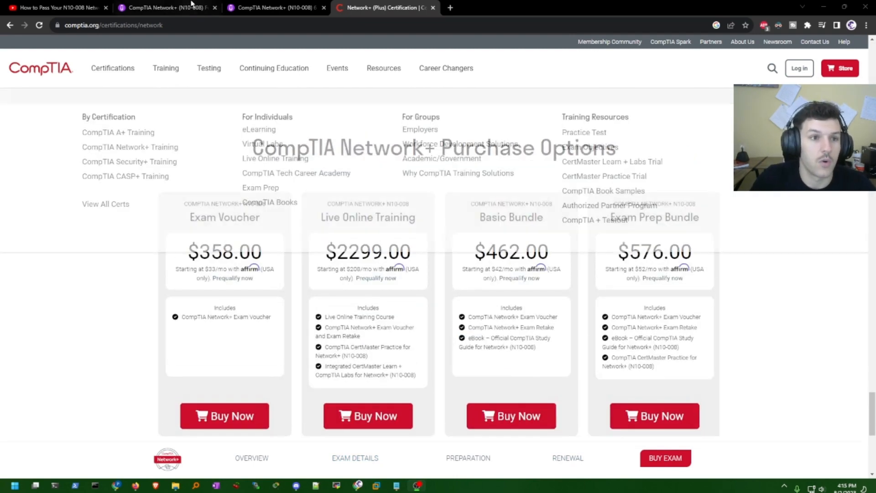
{"action": "left_click", "coordinate": [55, 9]}
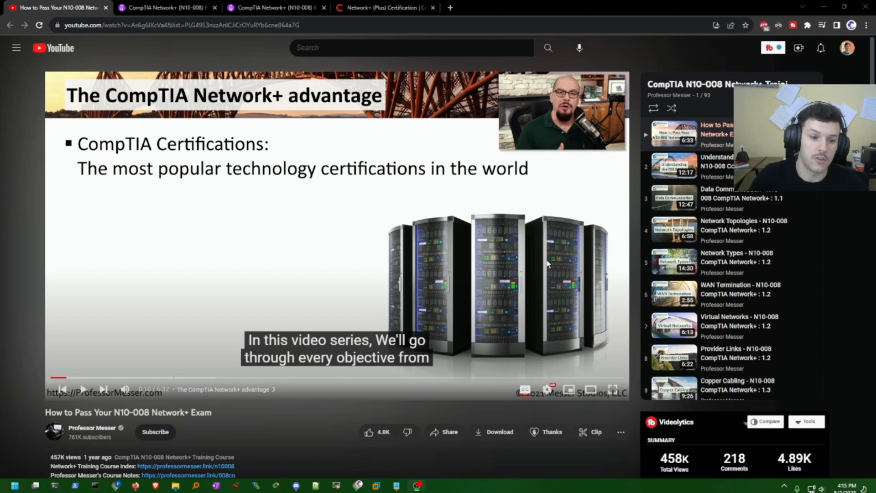
Skim the 93-video N10-008 playlist, then switch to Udemy's $79.99 practice exams course
{"action": "scroll", "scroll_direction": "down", "scroll_amount": 3}
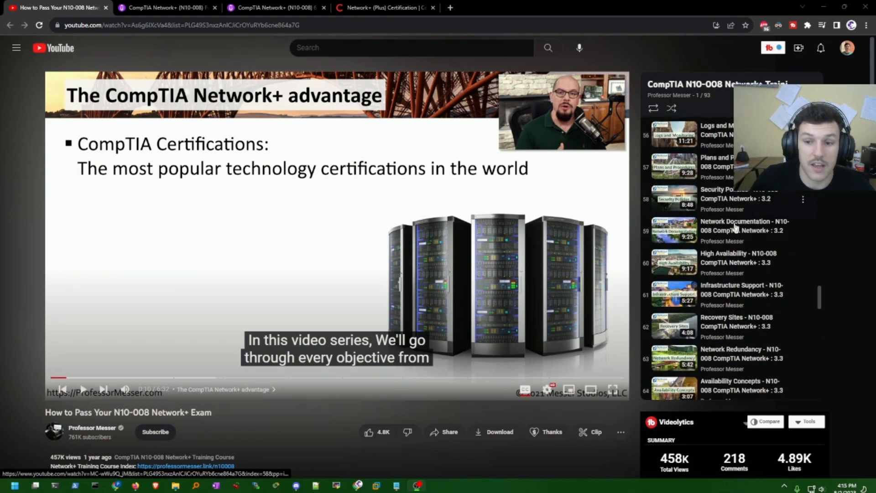
{"action": "scroll", "scroll_direction": "down", "scroll_amount": 3}
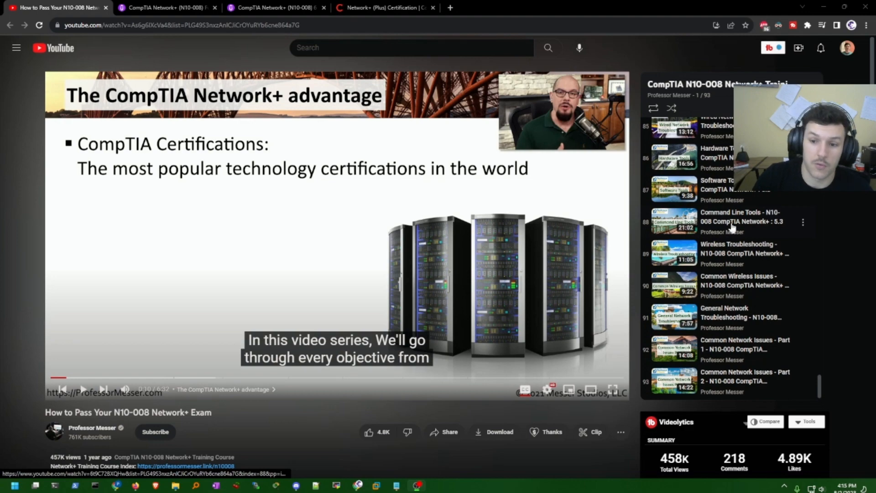
{"action": "mouse_move", "coordinate": [698, 170]}
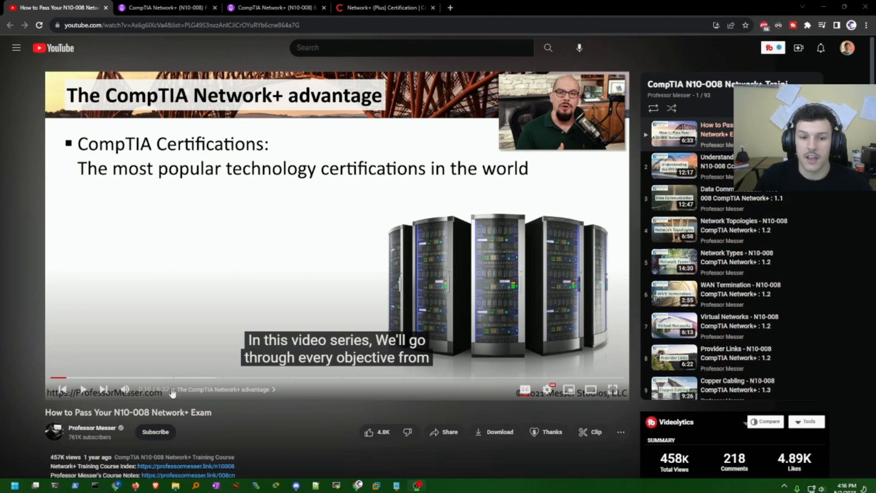
{"action": "mouse_move", "coordinate": [363, 416]}
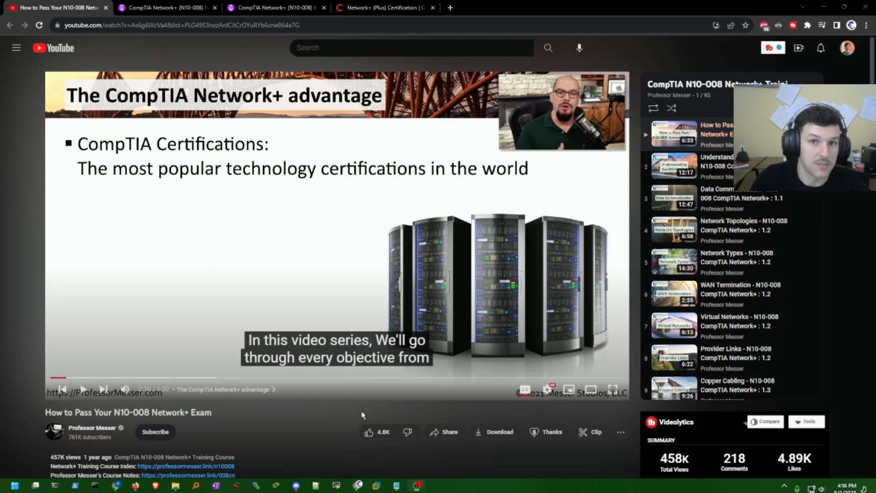
{"action": "mouse_move", "coordinate": [356, 390]}
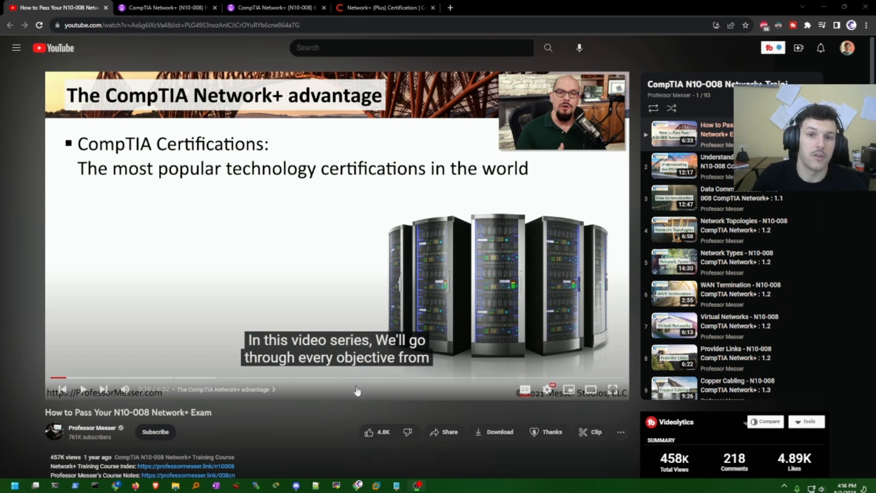
{"action": "mouse_move", "coordinate": [303, 418]}
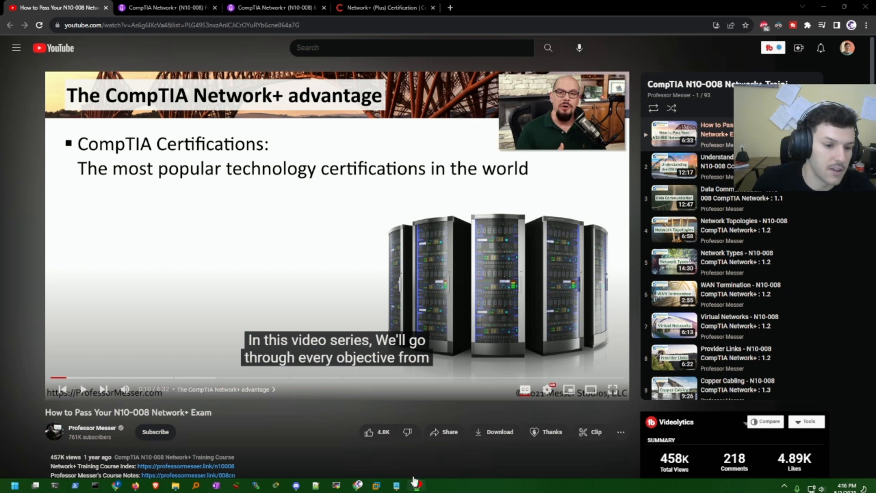
{"action": "left_click", "coordinate": [269, 8]}
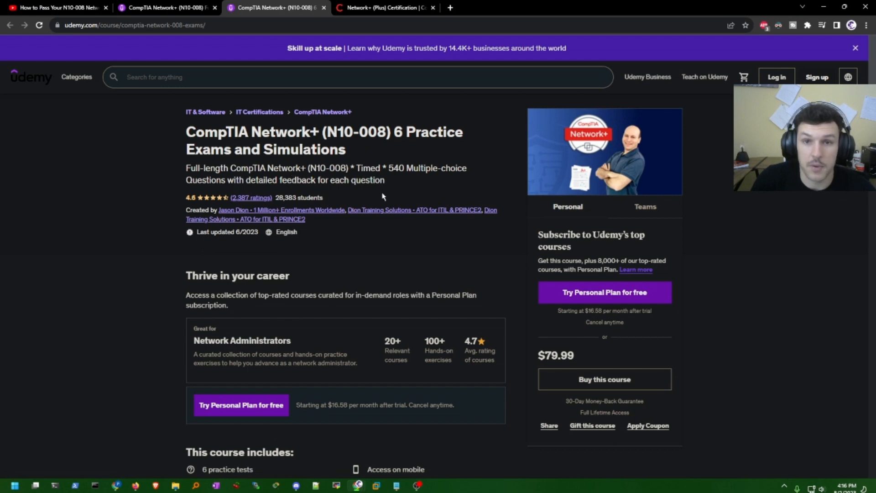
{"action": "mouse_move", "coordinate": [281, 183]}
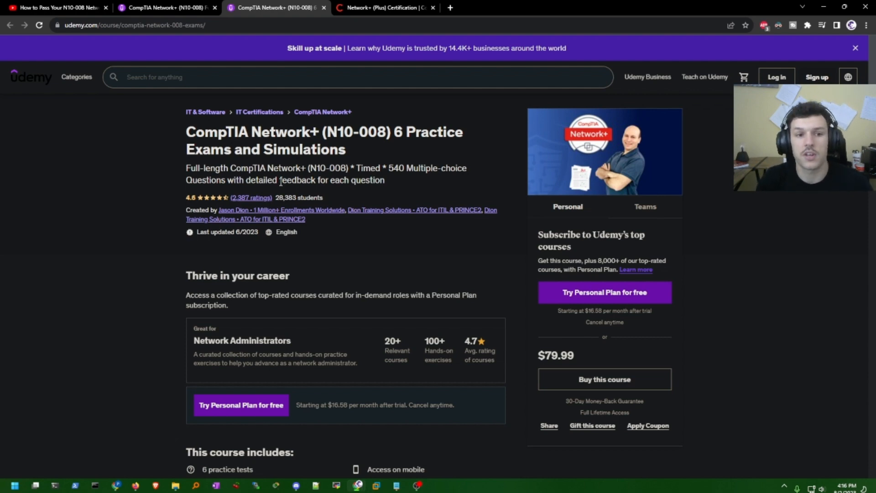
{"action": "mouse_move", "coordinate": [441, 185]}
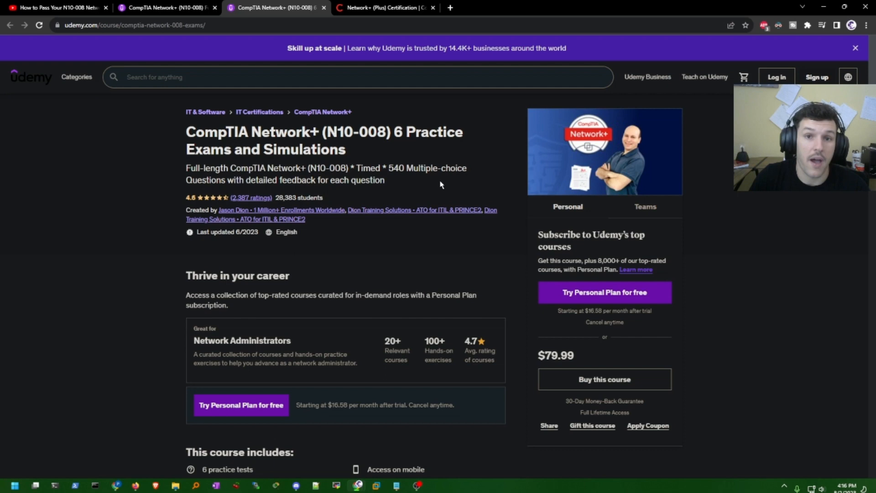
{"action": "mouse_move", "coordinate": [425, 153]}
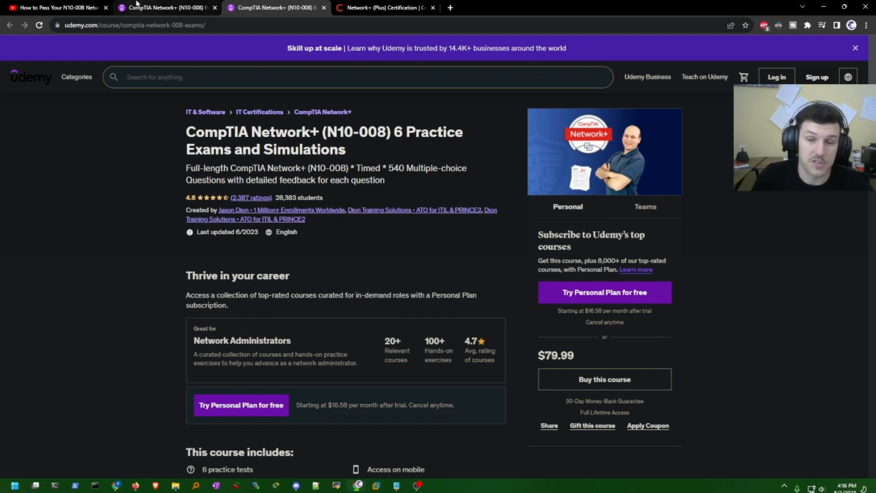
{"action": "mouse_move", "coordinate": [164, 9]}
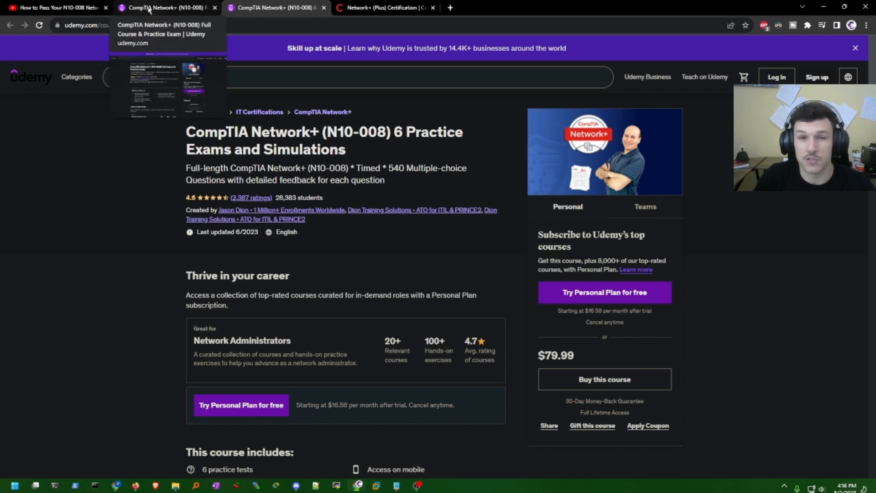
View the Udemy N10-008 Full Course & Practice Exam page, then return to Professor Messer's video
{"action": "left_click", "coordinate": [169, 7]}
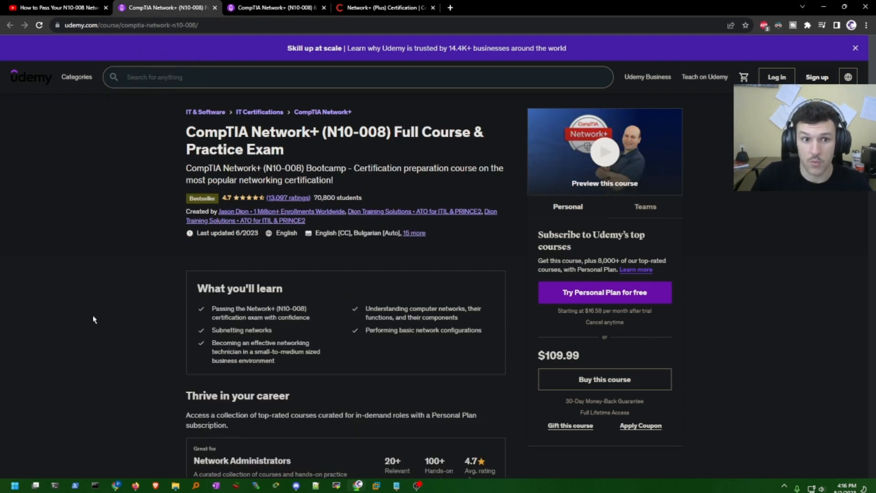
{"action": "mouse_move", "coordinate": [116, 291]}
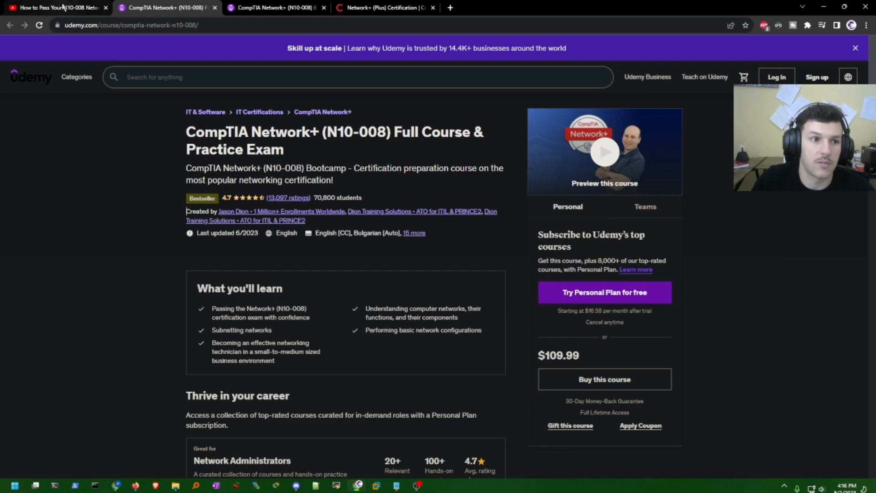
{"action": "left_click", "coordinate": [54, 8]}
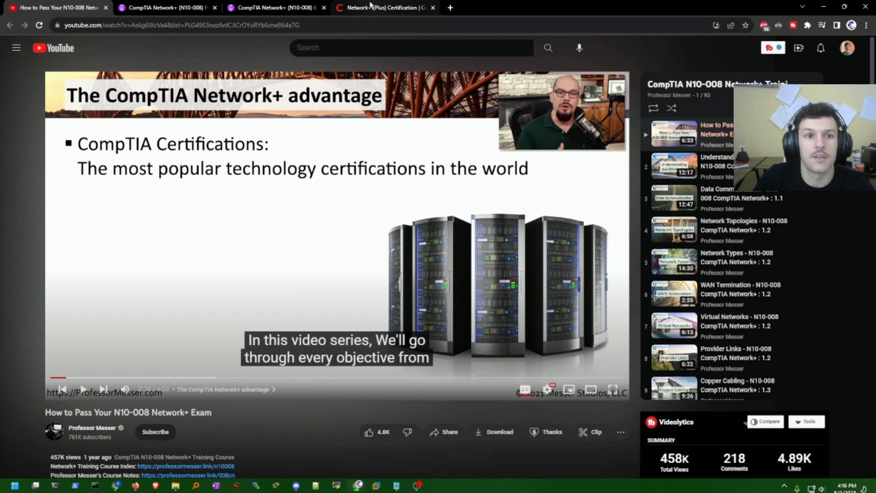
Return to Udemy's $79.99 Network+ (N10-008) 6 Practice Exams and Simulations page
{"action": "left_click", "coordinate": [274, 8]}
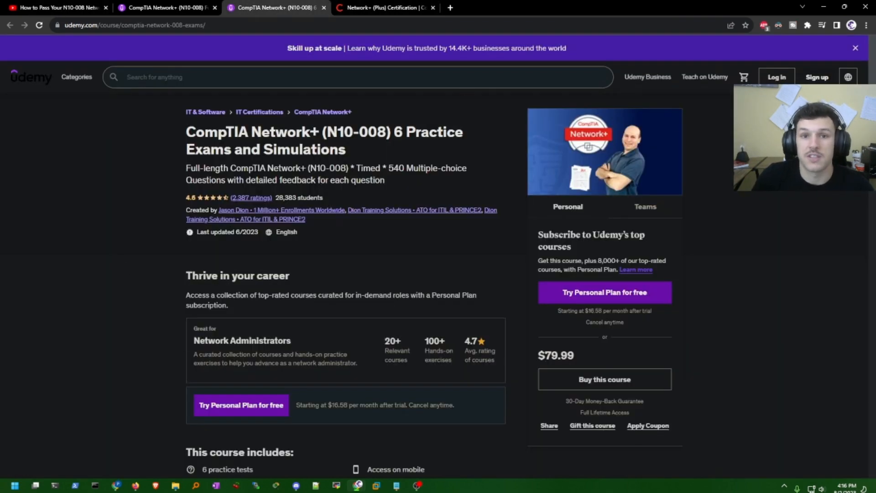
{"action": "mouse_move", "coordinate": [335, 414]}
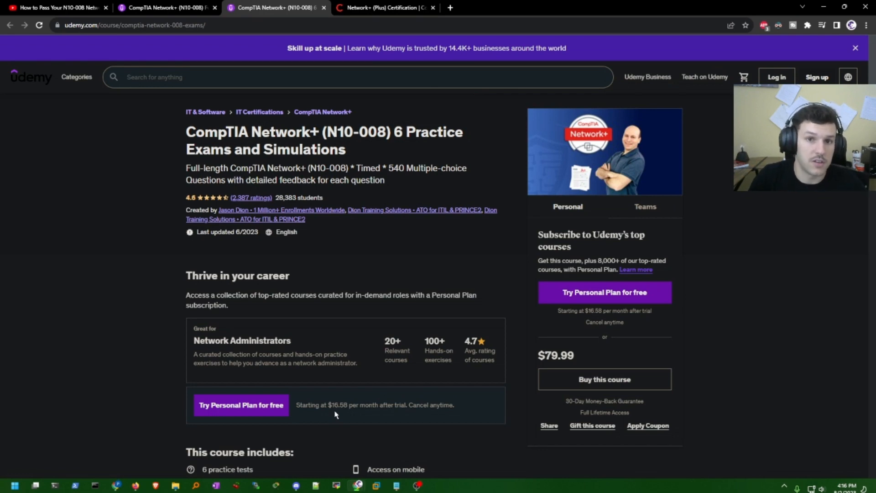
{"action": "mouse_move", "coordinate": [129, 294]}
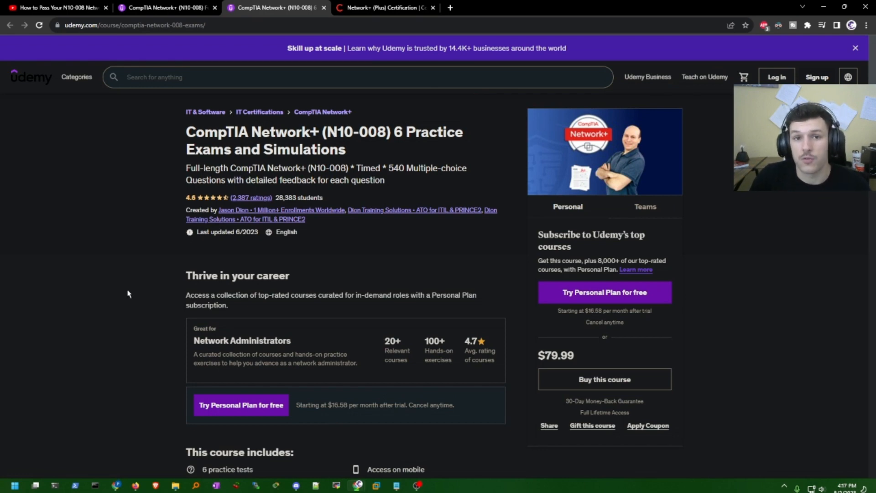
{"action": "mouse_move", "coordinate": [124, 280]}
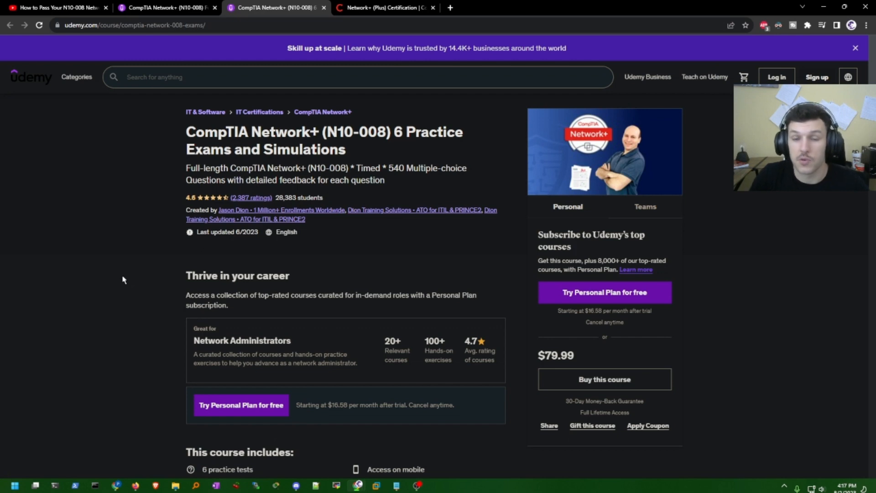
{"action": "mouse_move", "coordinate": [115, 339]}
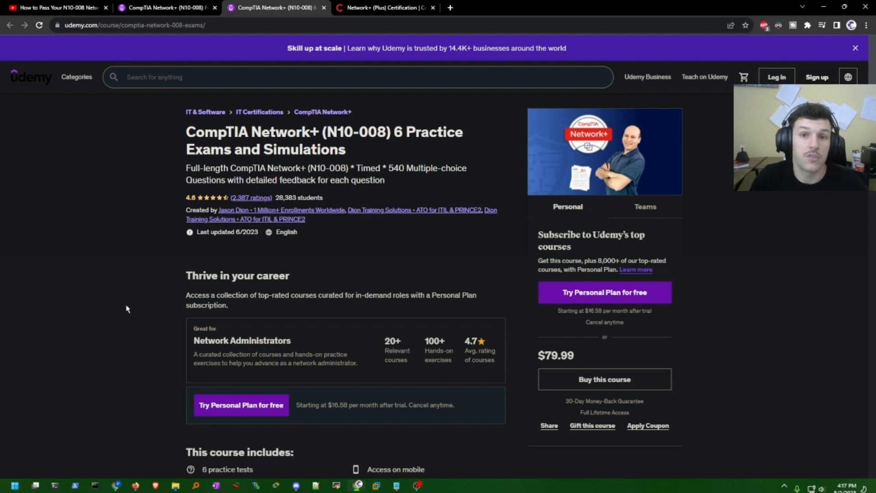
{"action": "mouse_move", "coordinate": [133, 300]}
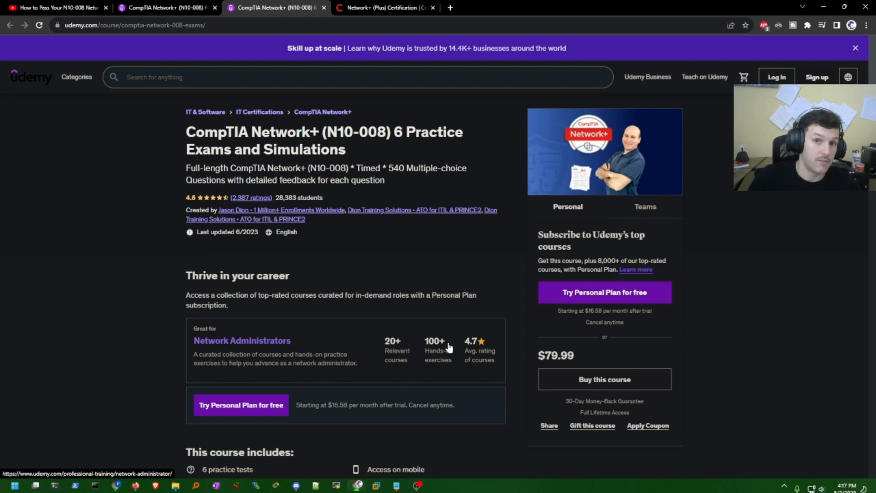
{"action": "mouse_move", "coordinate": [454, 329]}
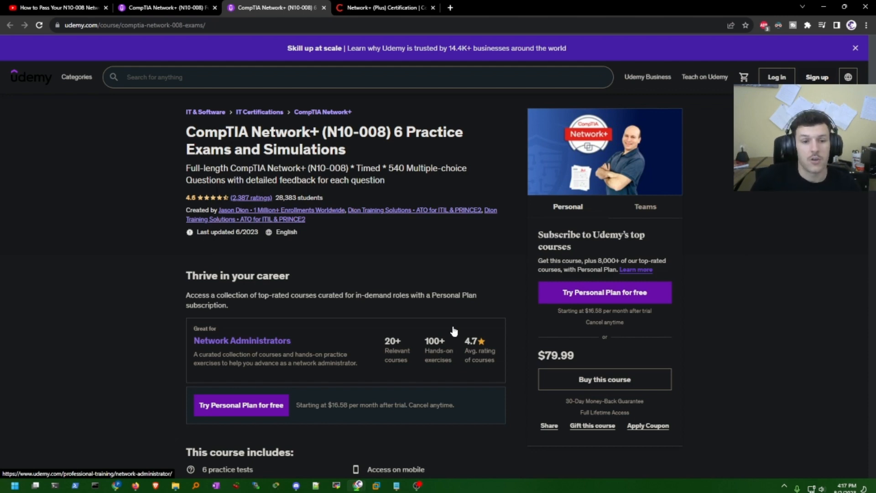